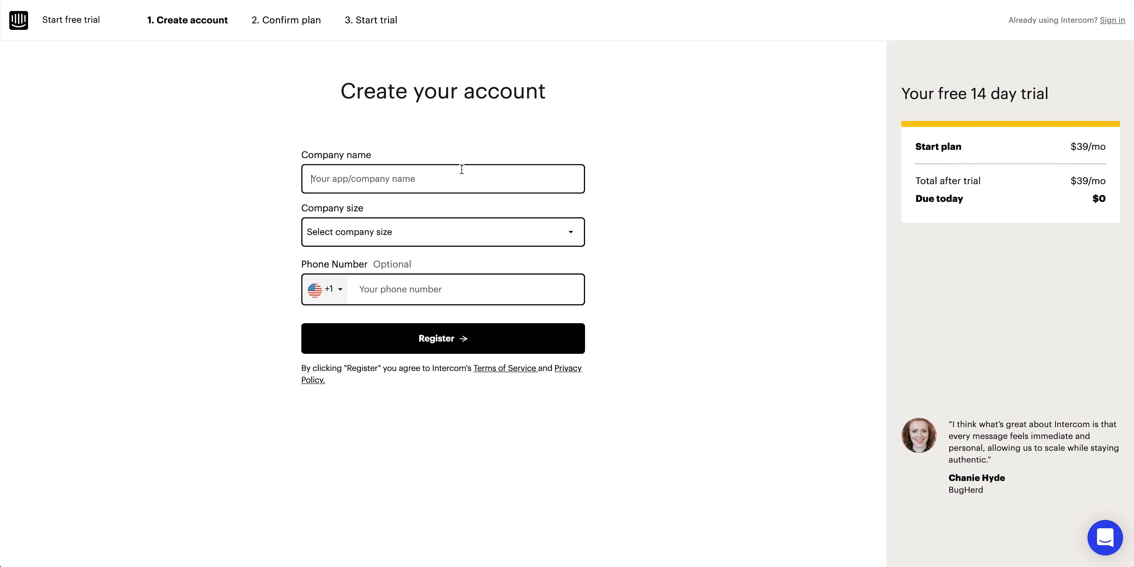
Start adding a new workspace from the profile menu of the existing Intercom workspace
{"action": "left_click", "coordinate": [1108, 538]}
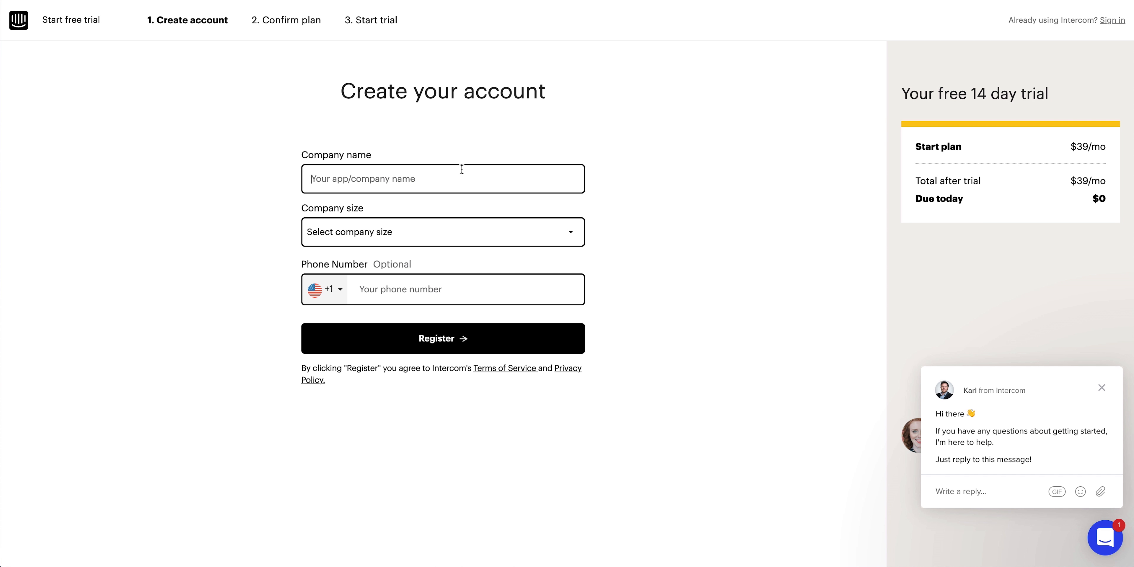
{"action": "left_click", "coordinate": [441, 338]}
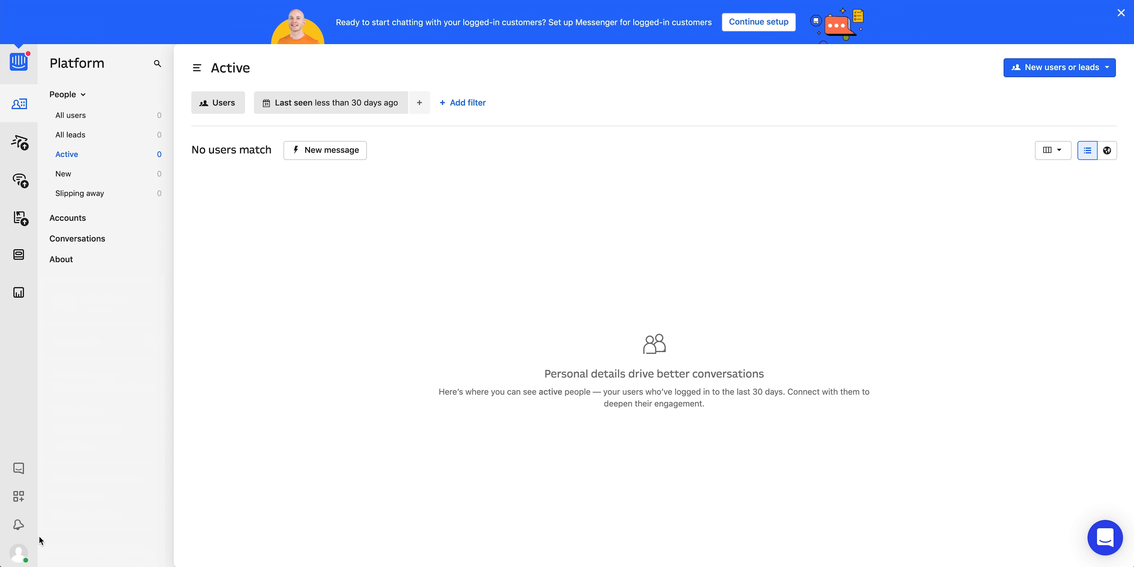
{"action": "left_click", "coordinate": [17, 553]}
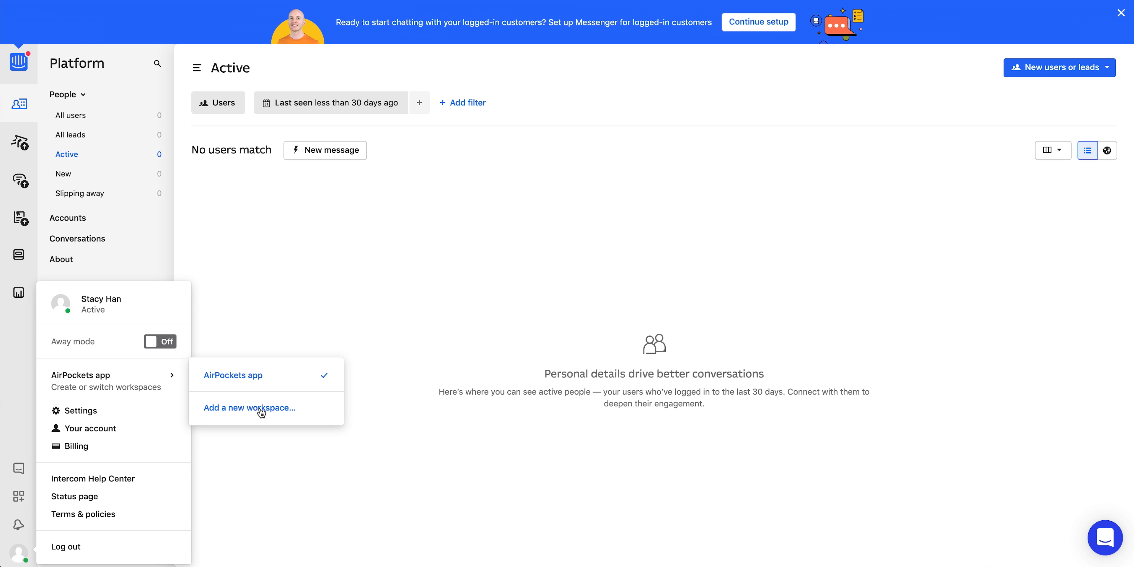
{"action": "left_click", "coordinate": [249, 408]}
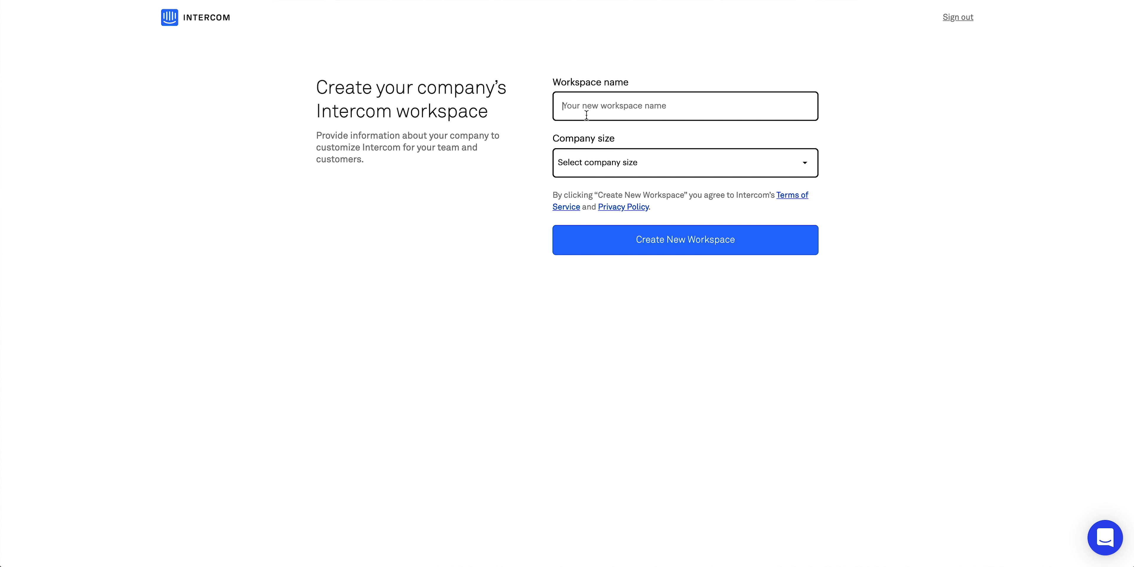
Create the workspace 'Spectacular' with company size 10 - 49 employees
{"action": "type", "text": "Spectacular"}
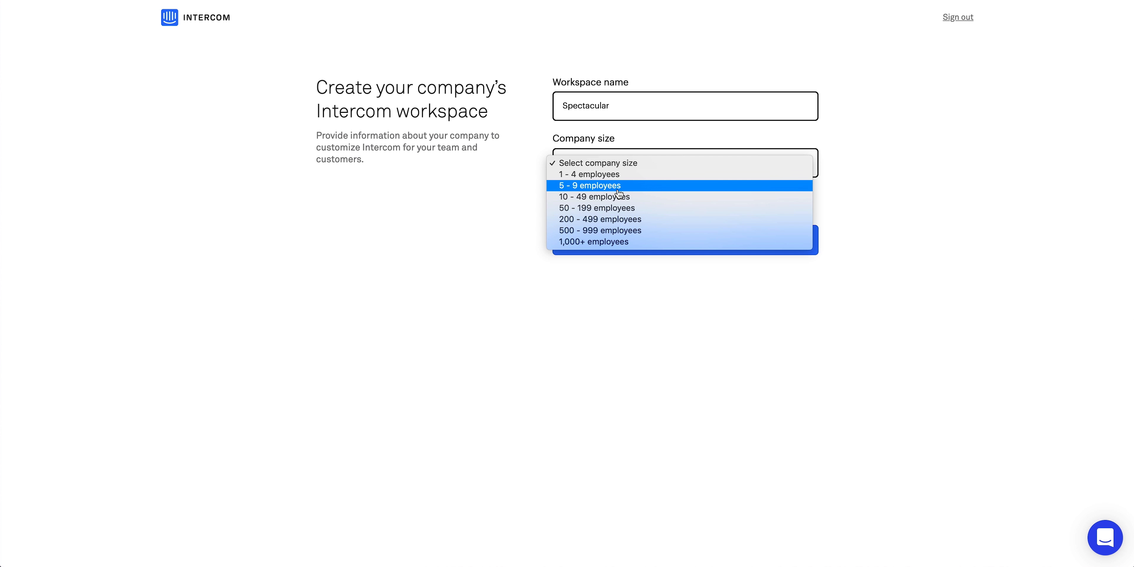
{"action": "left_click", "coordinate": [593, 196]}
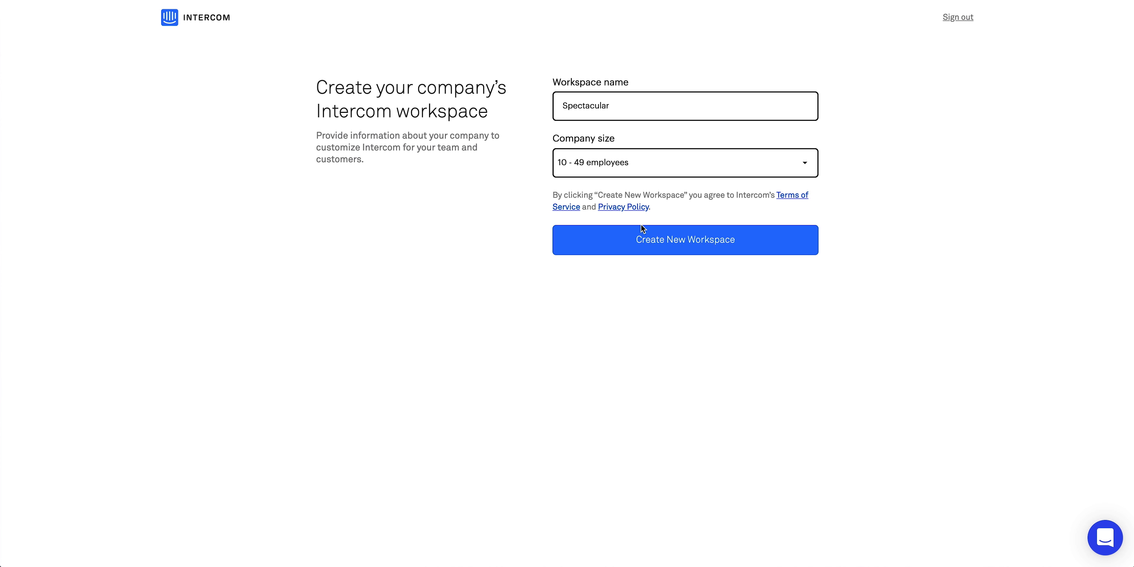
{"action": "left_click", "coordinate": [684, 239]}
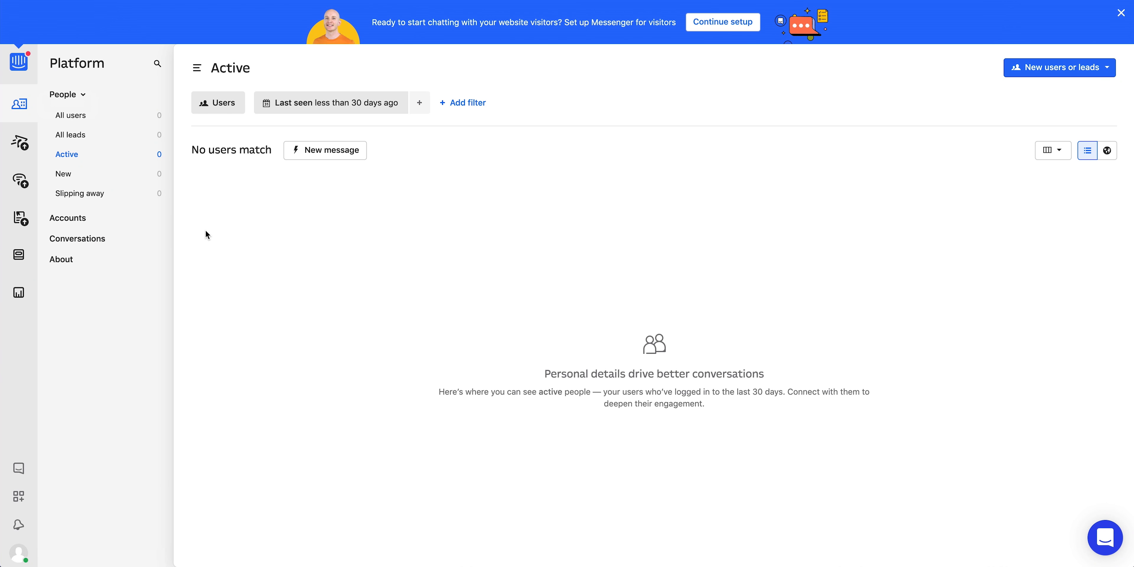
Copy the Basic JavaScript install snippet for website visitors from Spectacular's web installation settings
{"action": "left_click", "coordinate": [18, 553]}
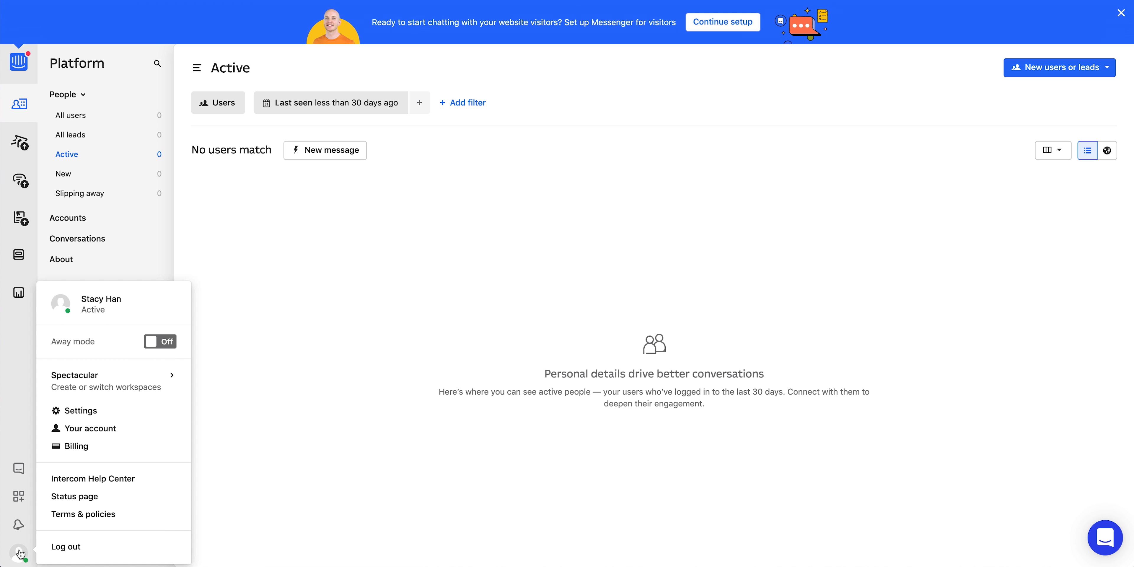
{"action": "left_click", "coordinate": [80, 410]}
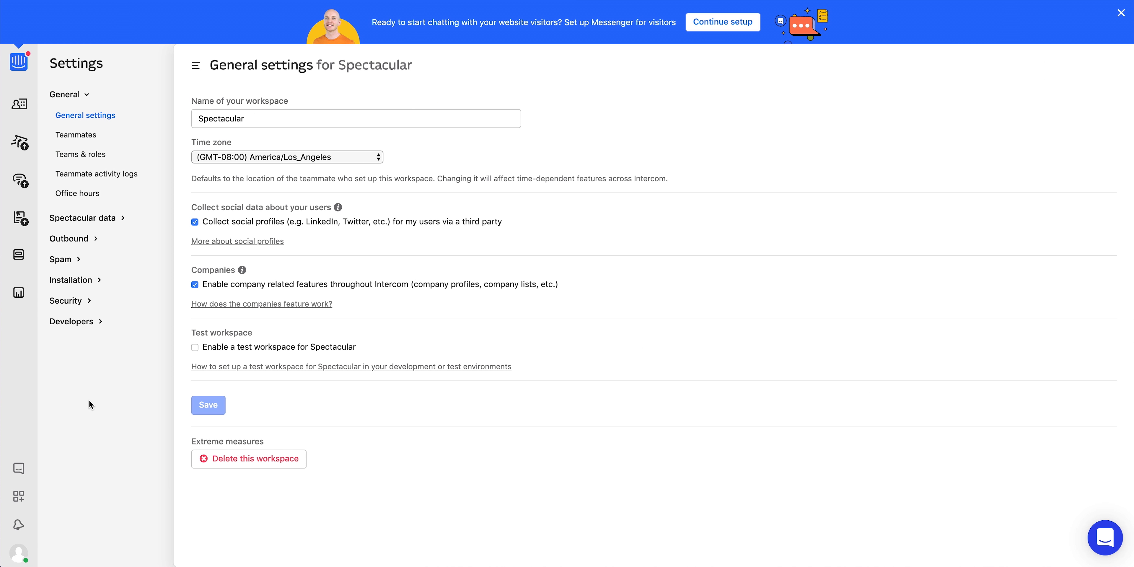
{"action": "left_click", "coordinate": [71, 280]}
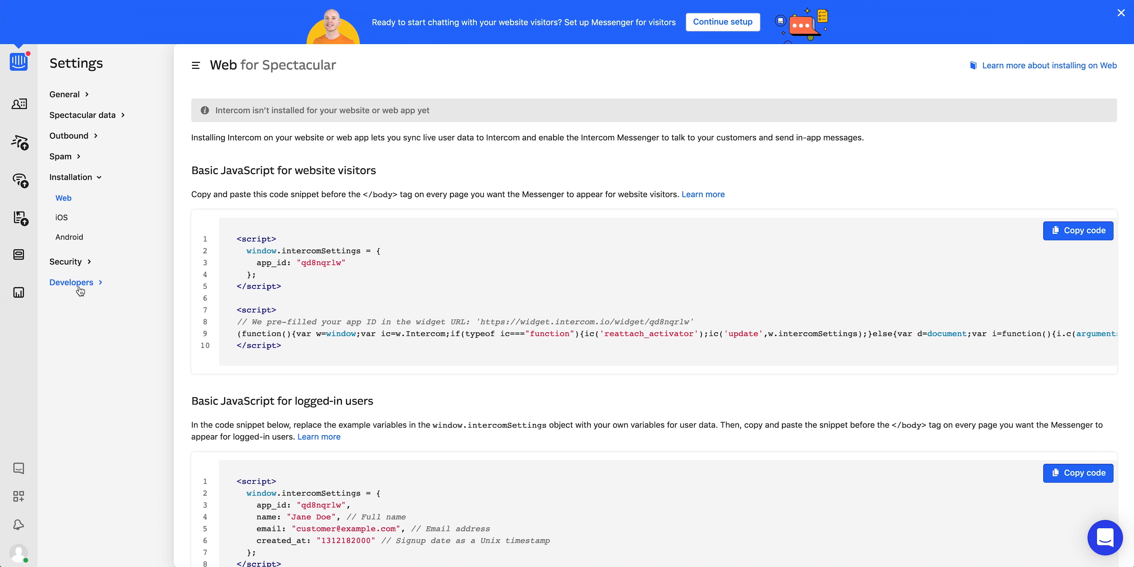
{"action": "mouse_move", "coordinate": [91, 290]}
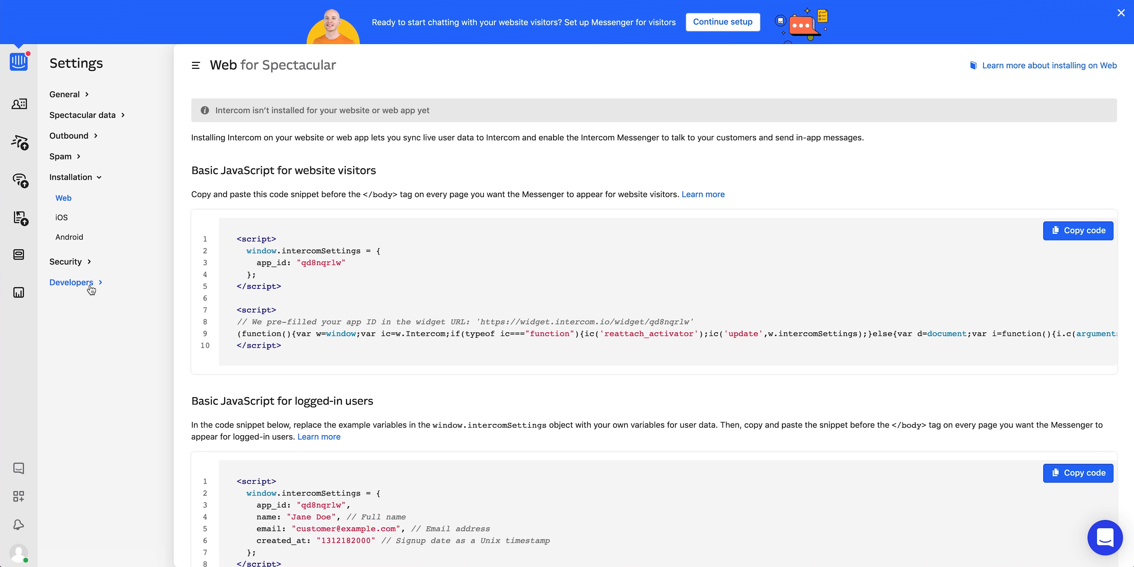
{"action": "mouse_move", "coordinate": [991, 240]}
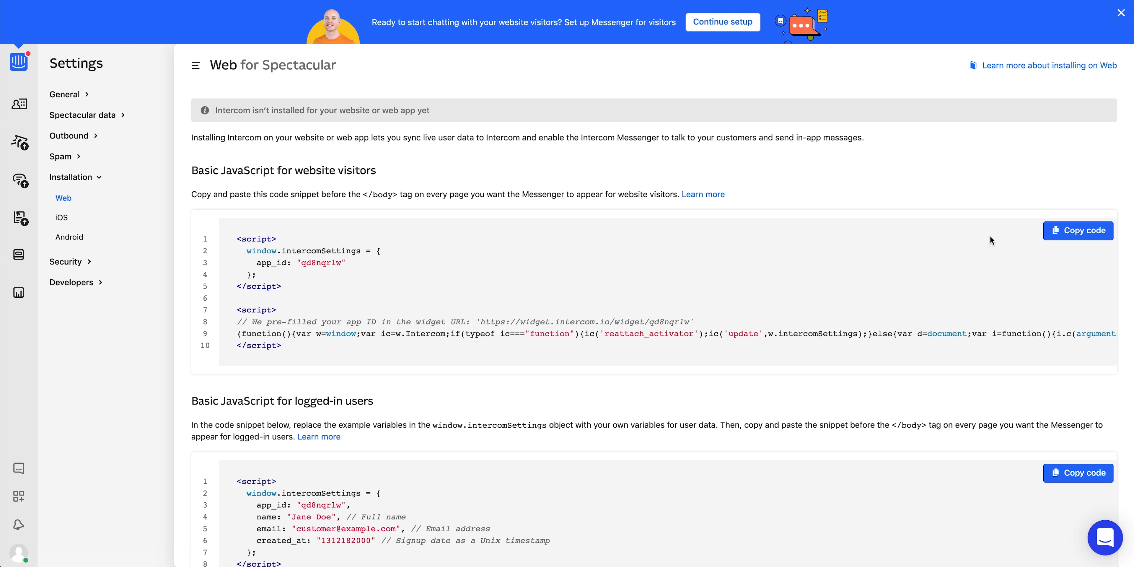
{"action": "left_click", "coordinate": [1077, 230]}
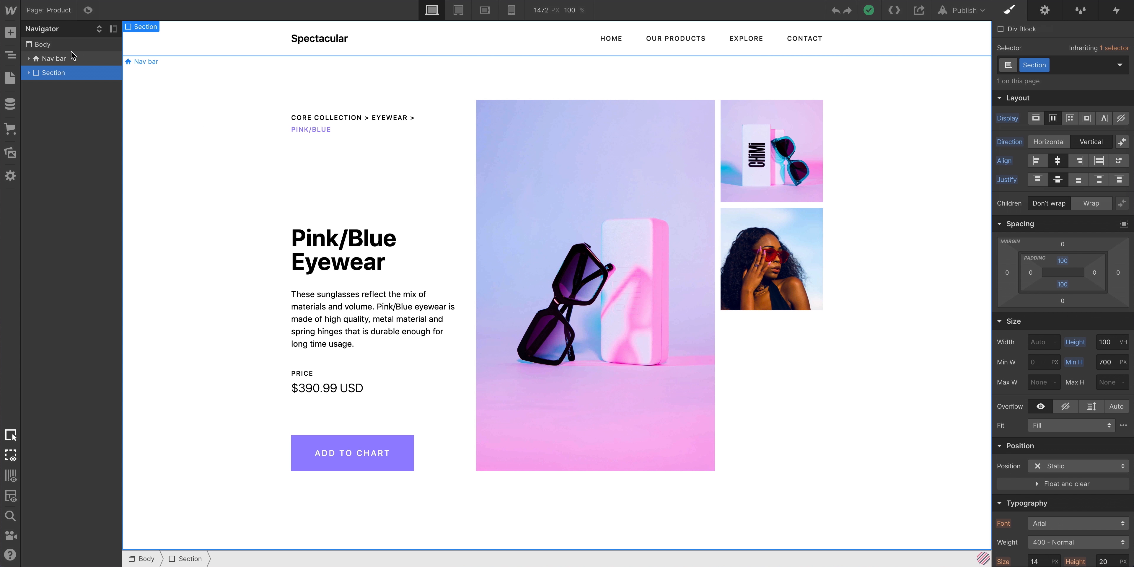
Paste the Intercom snippet into the site's Custom Code settings
{"action": "left_click", "coordinate": [11, 10]}
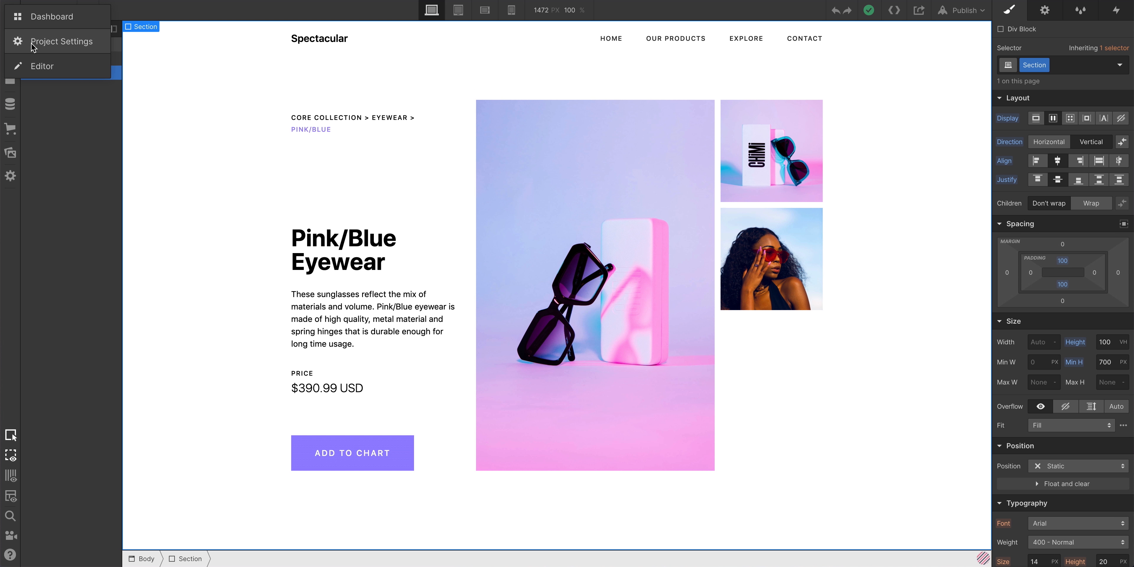
{"action": "left_click", "coordinate": [61, 42]}
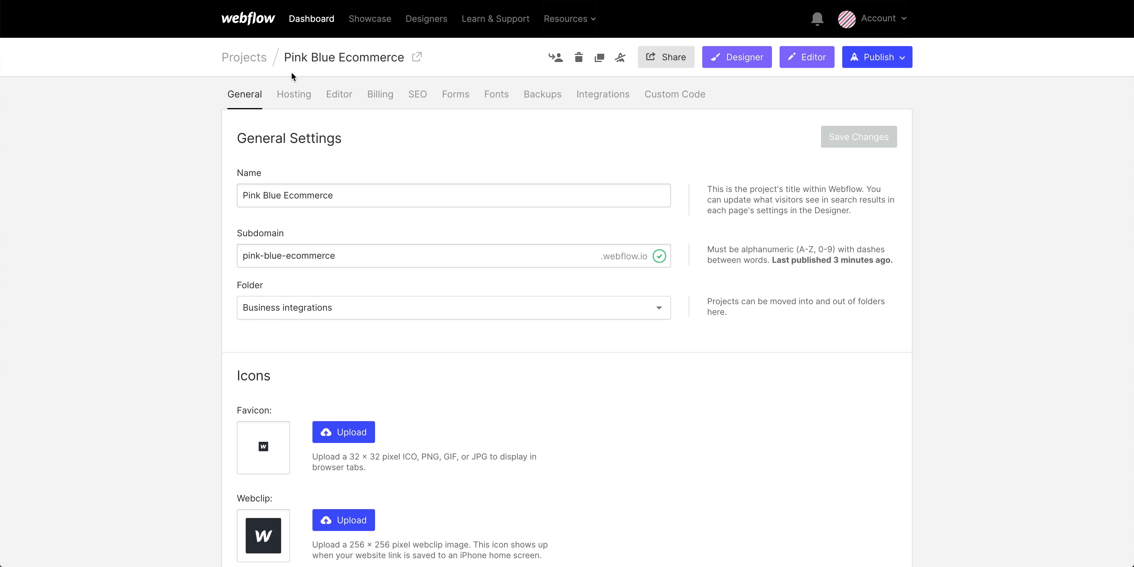
{"action": "left_click", "coordinate": [674, 94]}
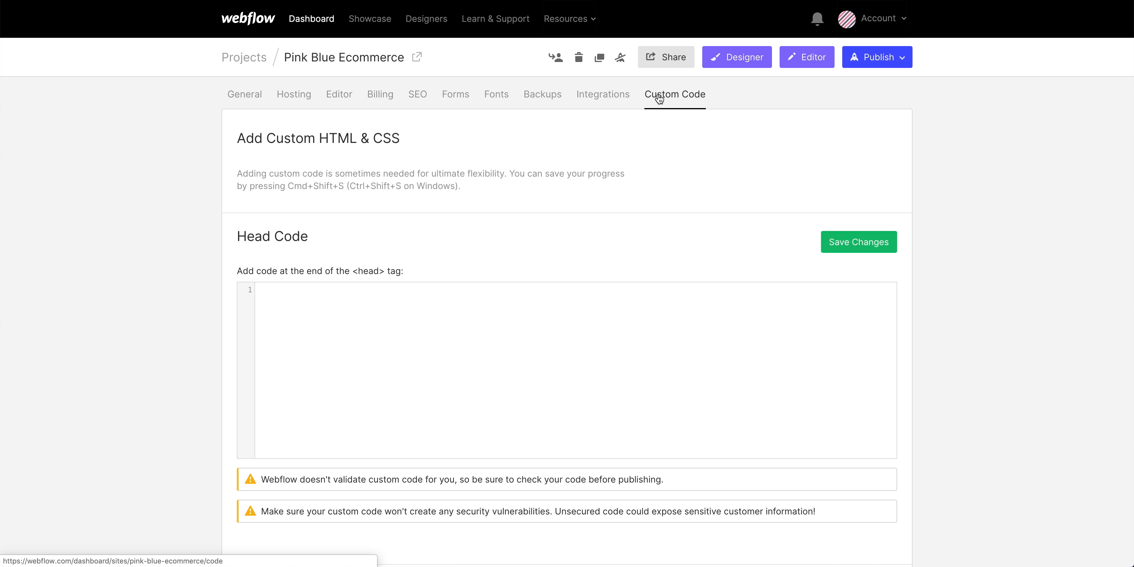
{"action": "scroll", "scroll_direction": "down", "scroll_amount": 3}
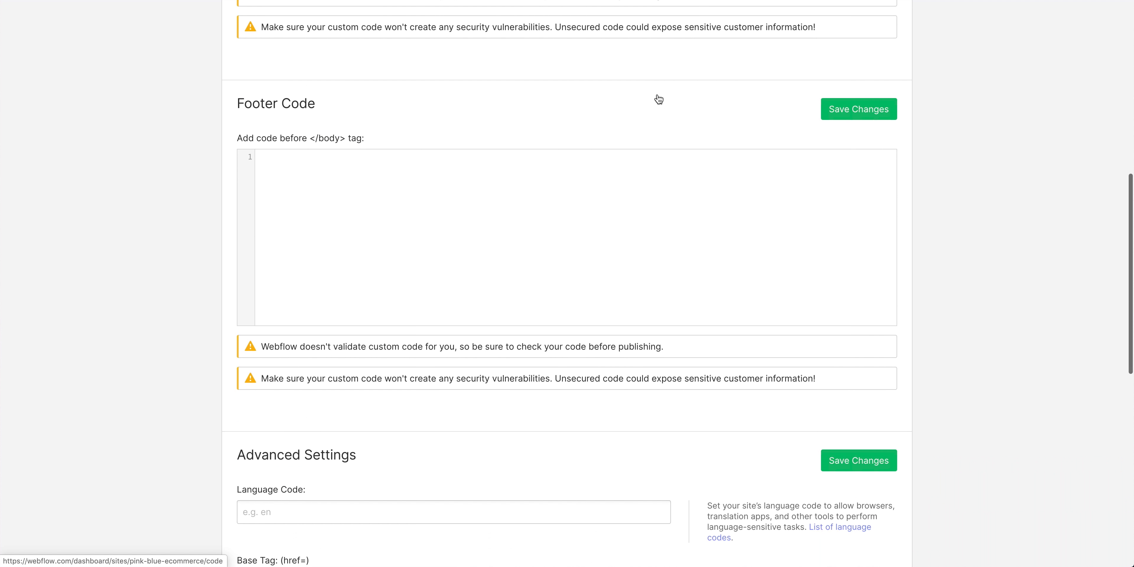
{"action": "key", "text": "ctrl+v"}
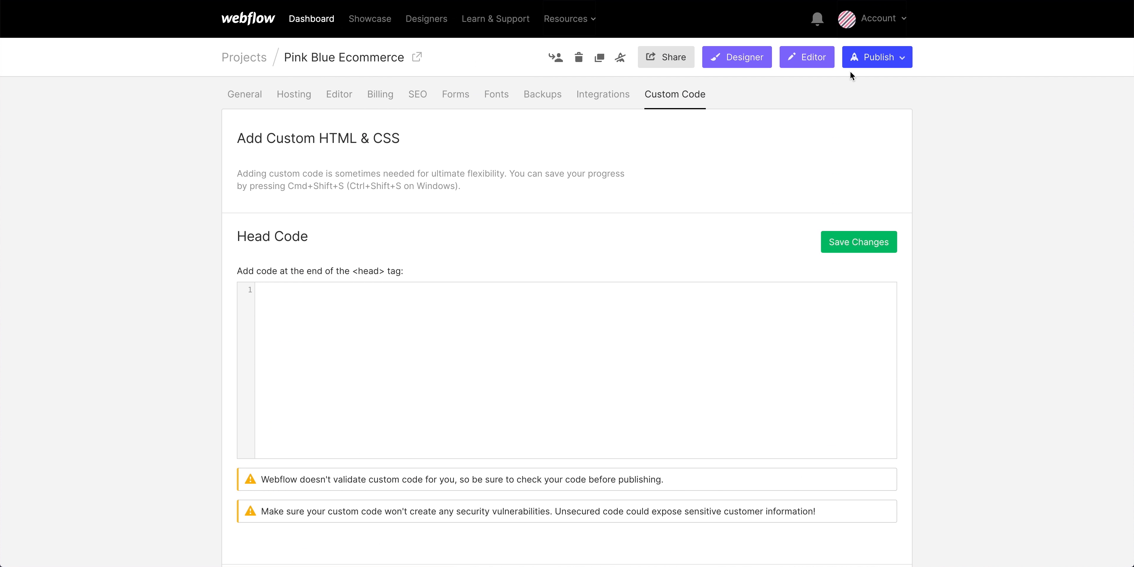
Publish the Pink Blue Ecommerce site to pink-blue-ecommerce.webflow.io
{"action": "left_click", "coordinate": [876, 57]}
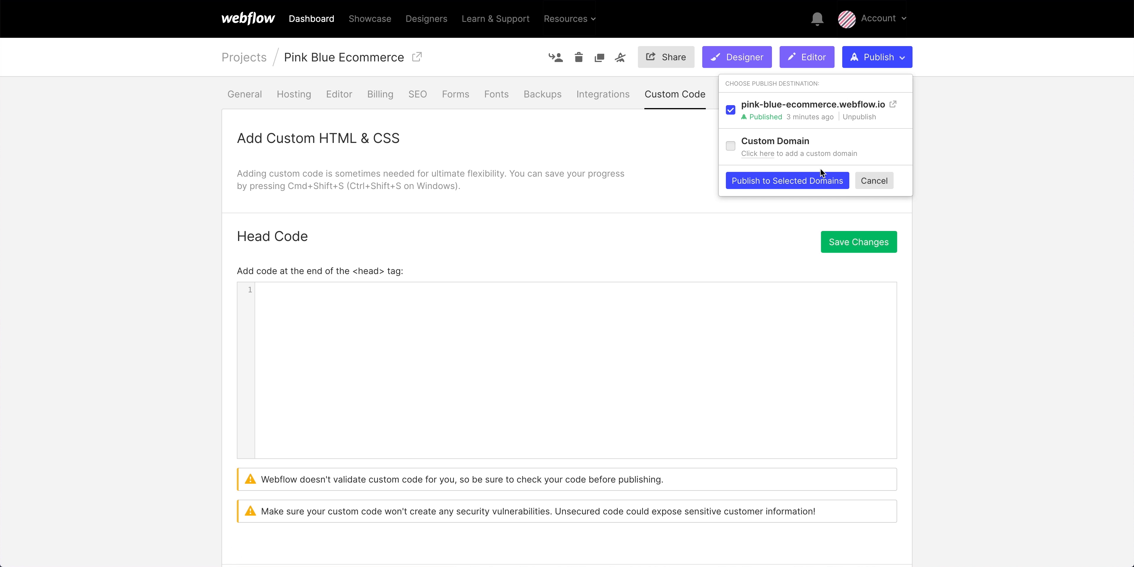
{"action": "left_click", "coordinate": [786, 180]}
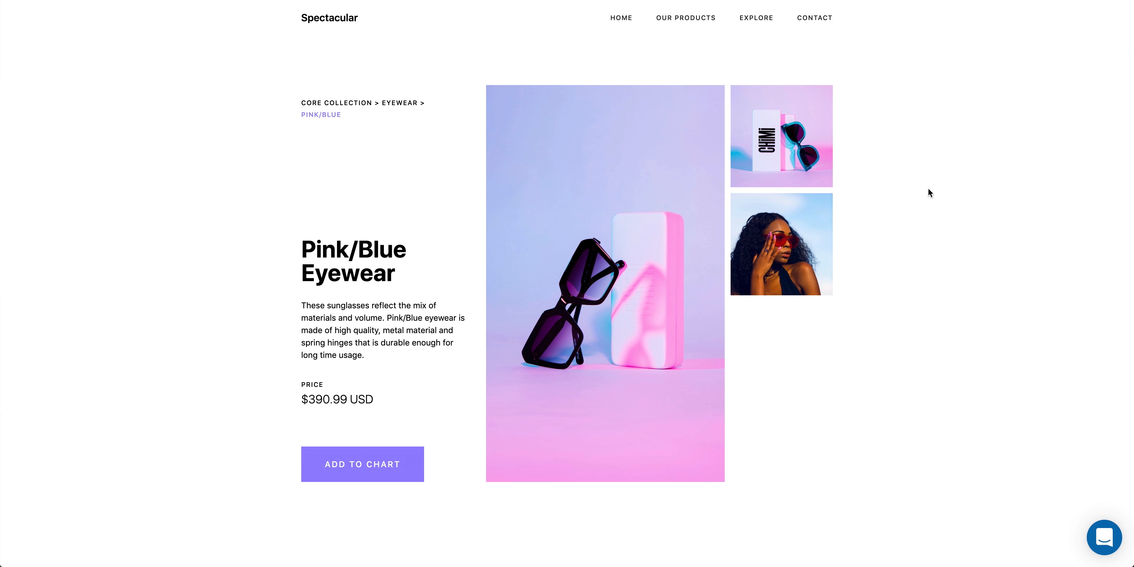
{"action": "left_click", "coordinate": [1102, 538]}
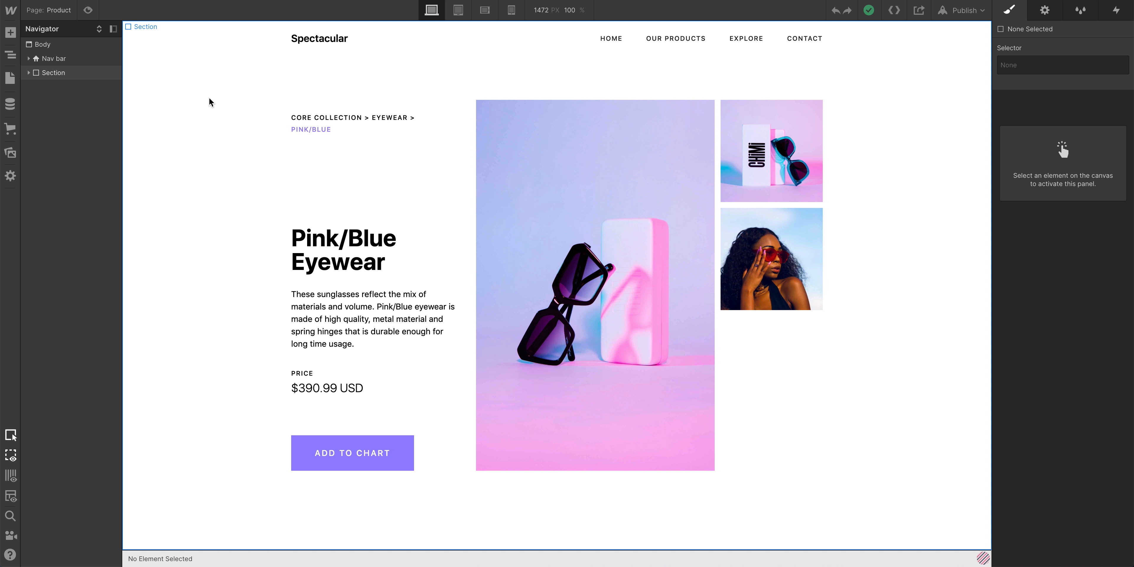
Paste the Intercom snippet into the Product page's Before </body> tag code, save, and publish
{"action": "left_click", "coordinate": [10, 78]}
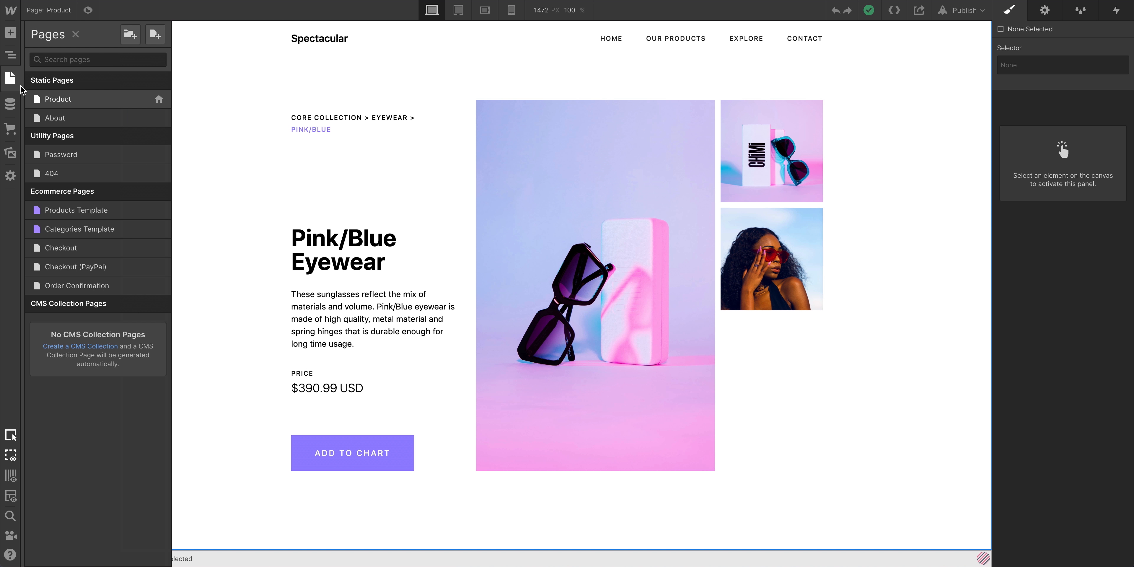
{"action": "left_click", "coordinate": [159, 99]}
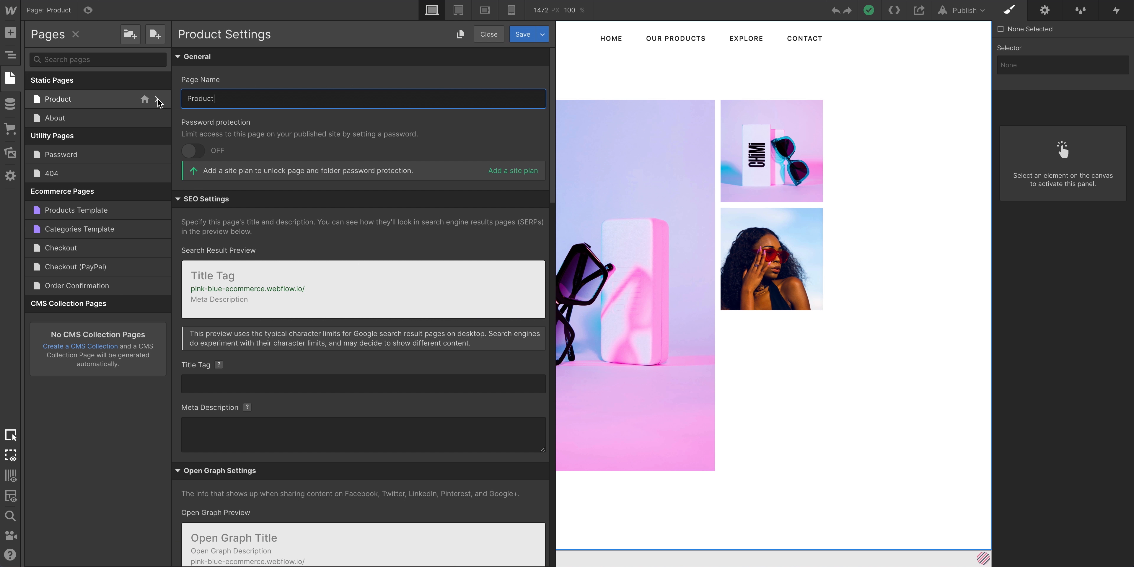
{"action": "scroll", "scroll_direction": "down", "scroll_amount": 3}
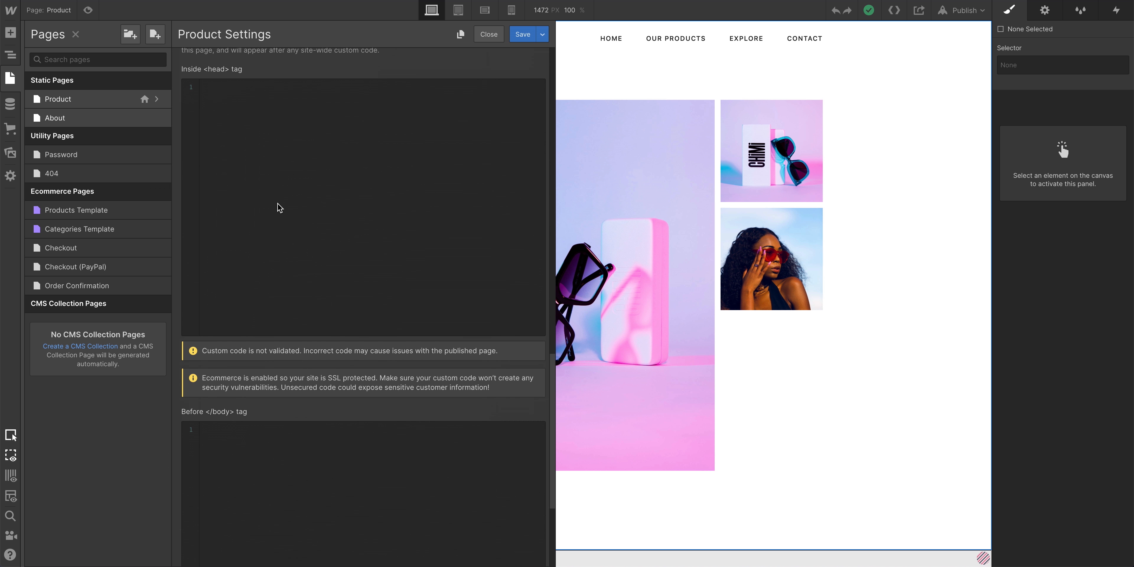
{"action": "scroll", "scroll_direction": "down", "scroll_amount": 3}
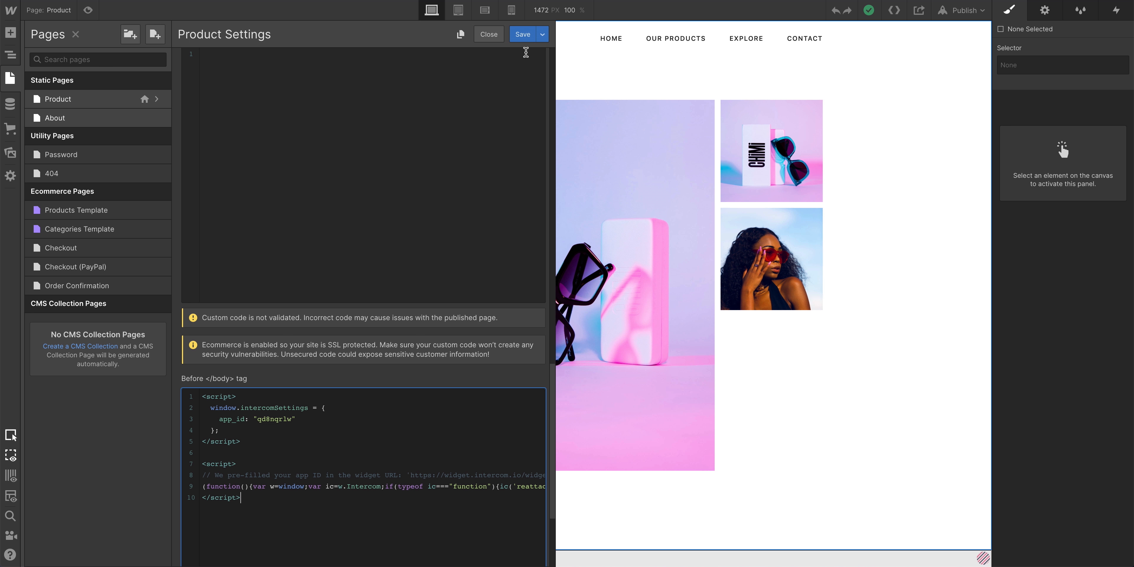
{"action": "left_click", "coordinate": [489, 35]}
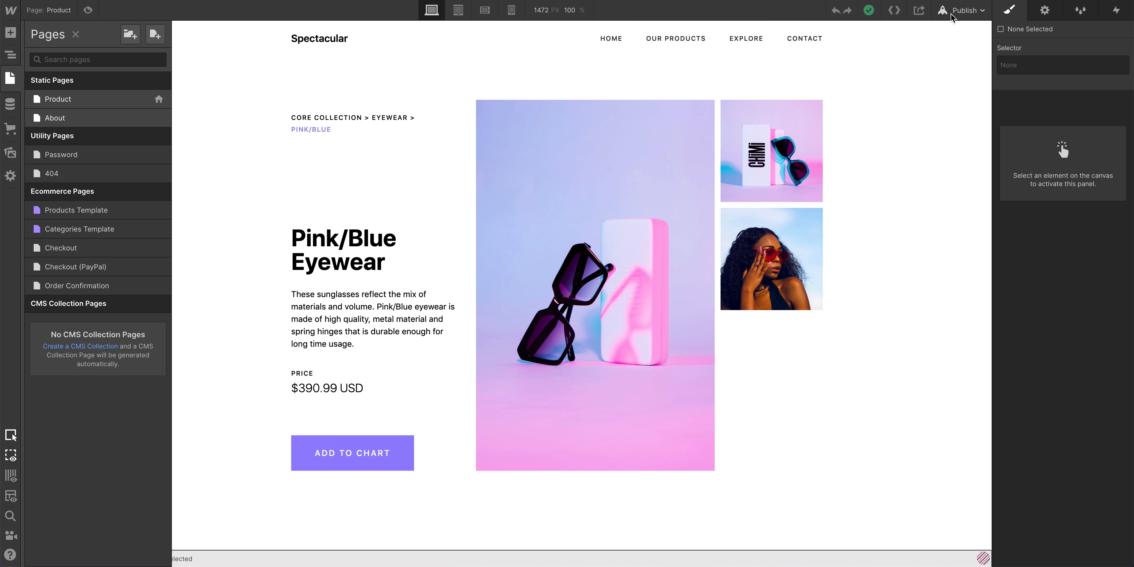
{"action": "left_click", "coordinate": [963, 10]}
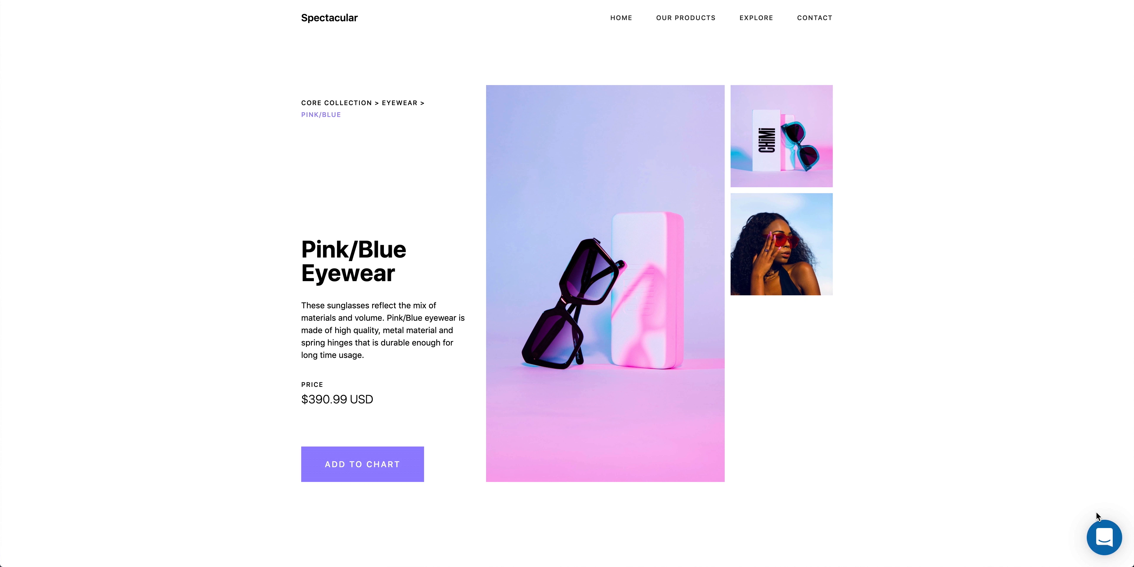
{"action": "left_click", "coordinate": [1102, 537]}
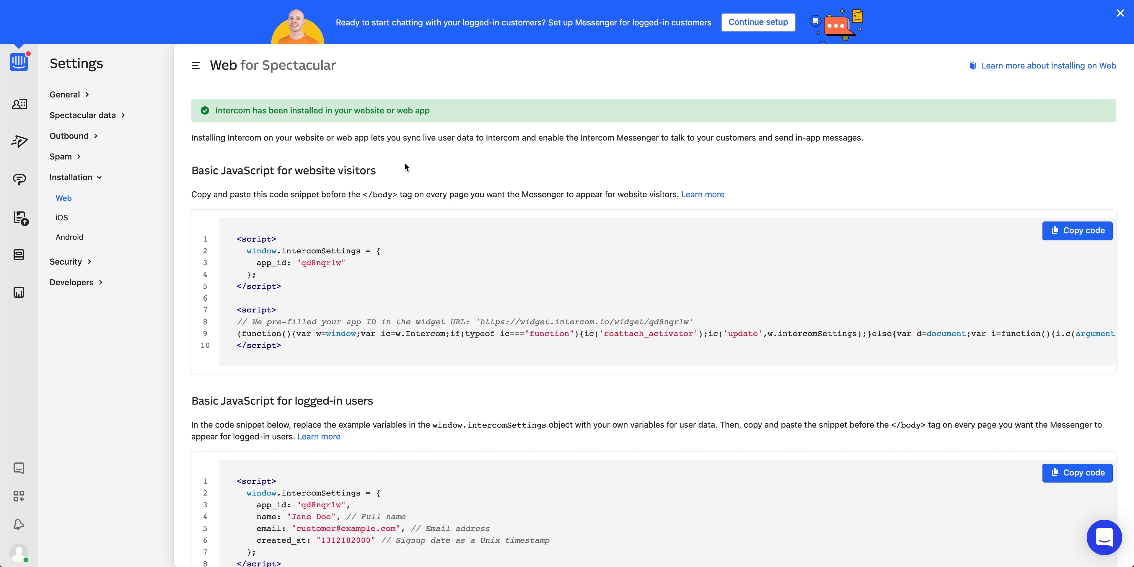
{"action": "mouse_move", "coordinate": [87, 457]}
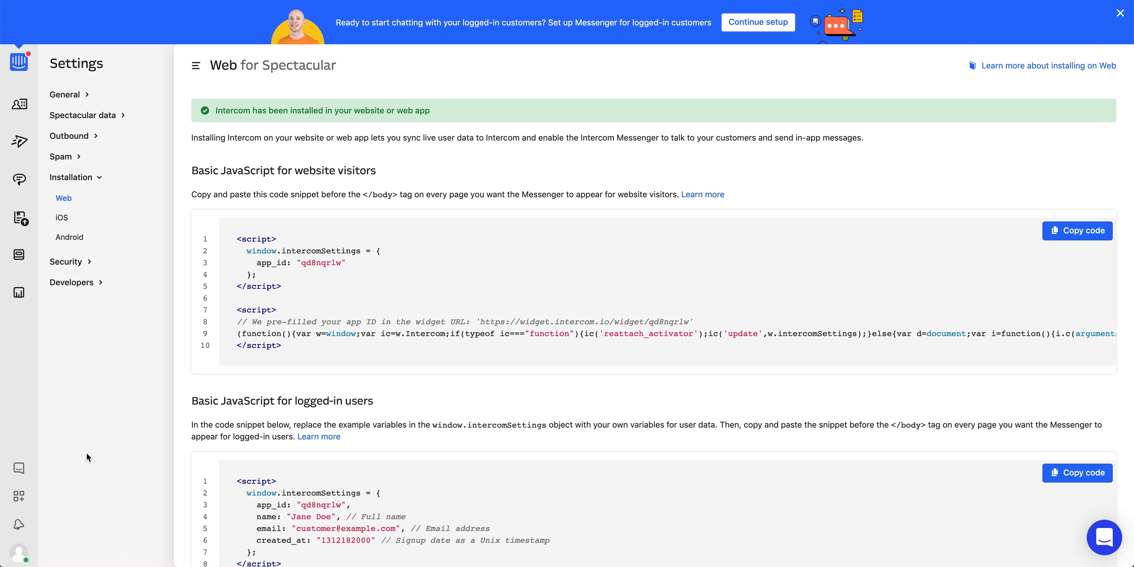
Apply purple colours and a patterned wallpaper in Messenger styling, set live, and launch it on the product page
{"action": "left_click", "coordinate": [18, 468]}
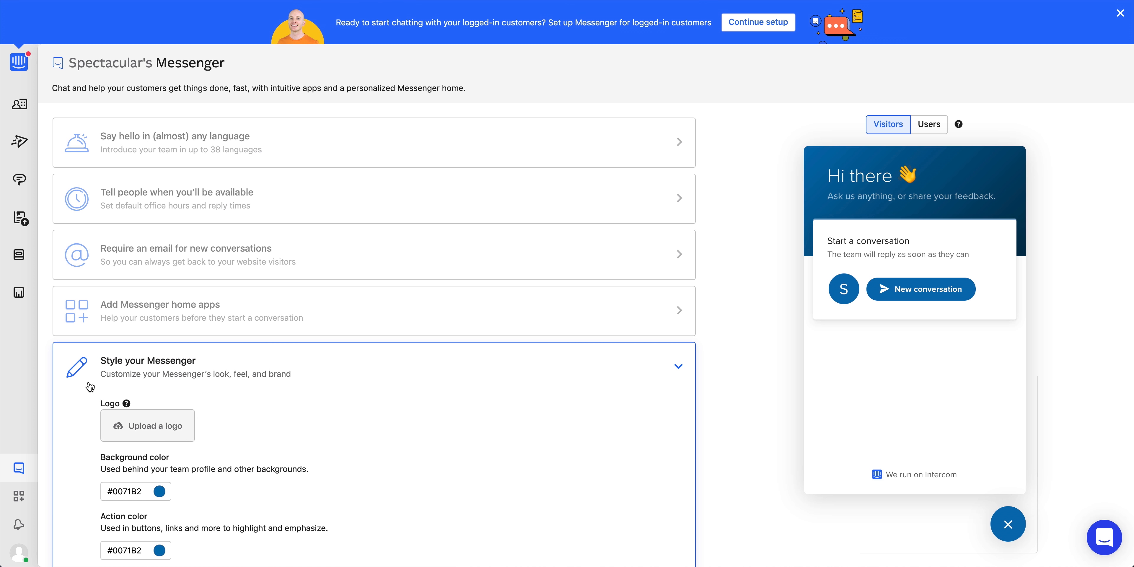
{"action": "left_click", "coordinate": [158, 490]}
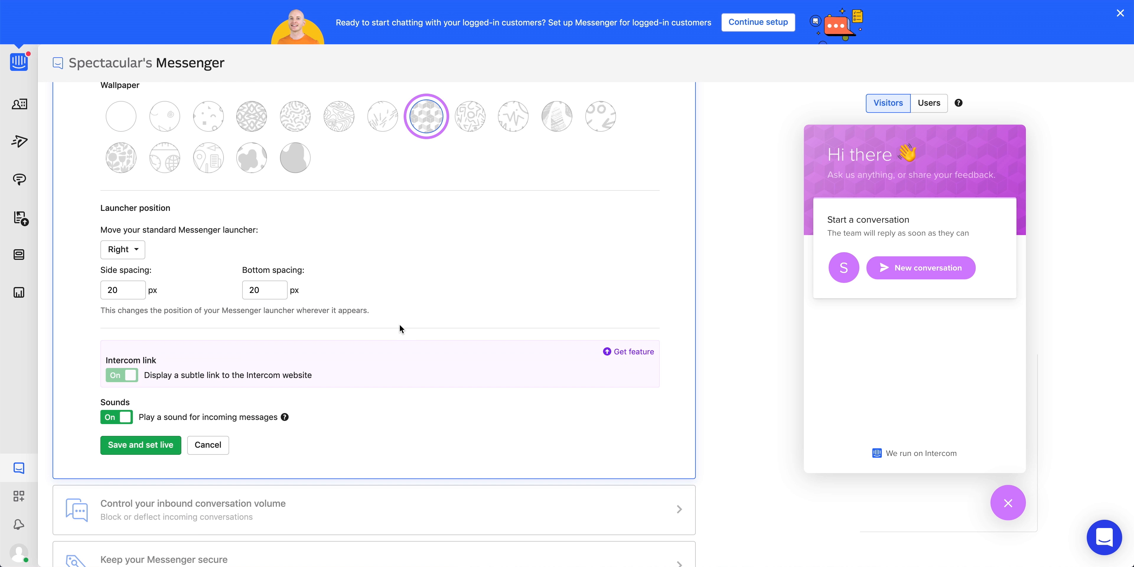
{"action": "left_click", "coordinate": [140, 445]}
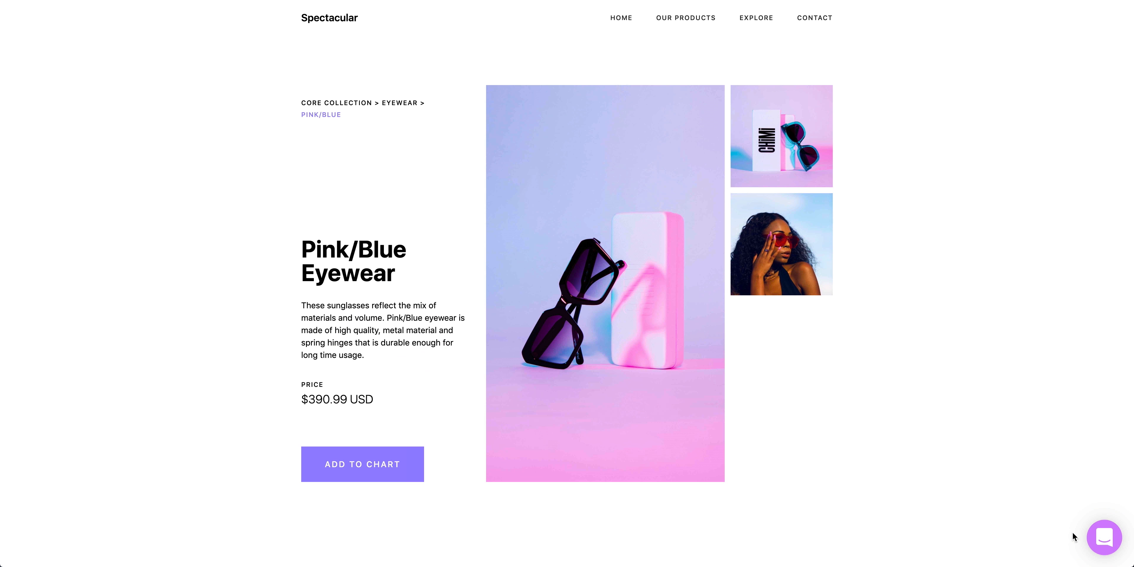
{"action": "left_click", "coordinate": [1104, 537]}
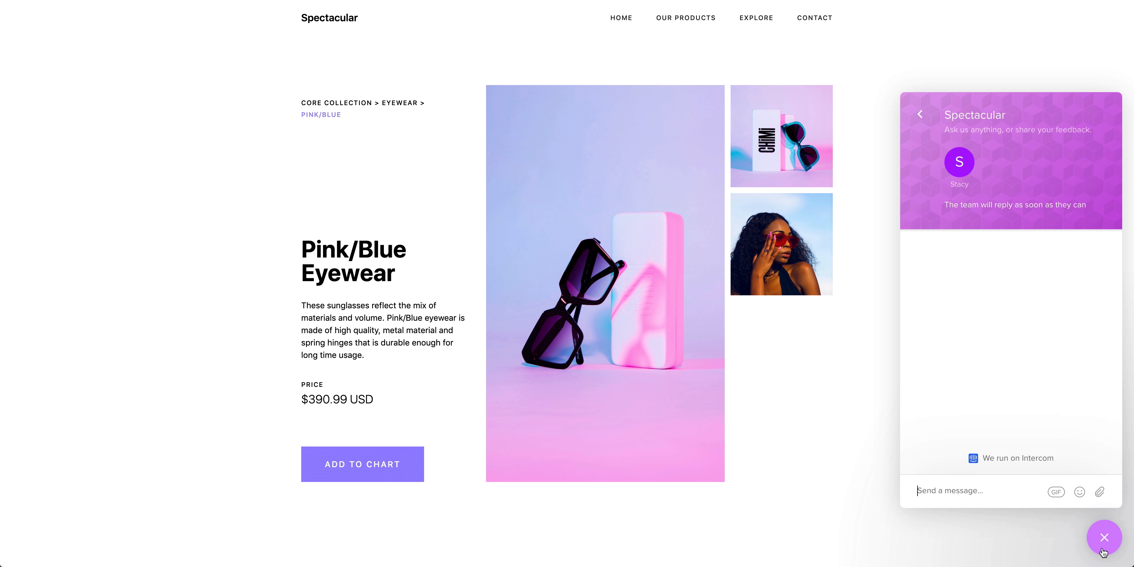